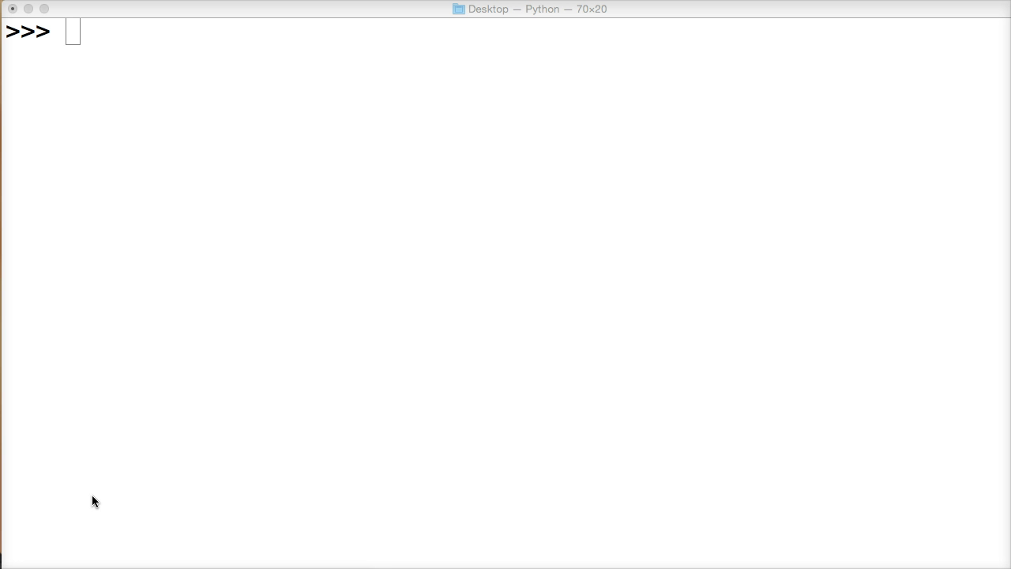
# - Evaluate 'This is a string'.islower() in the shell, which returns False
pyautogui.write("'")
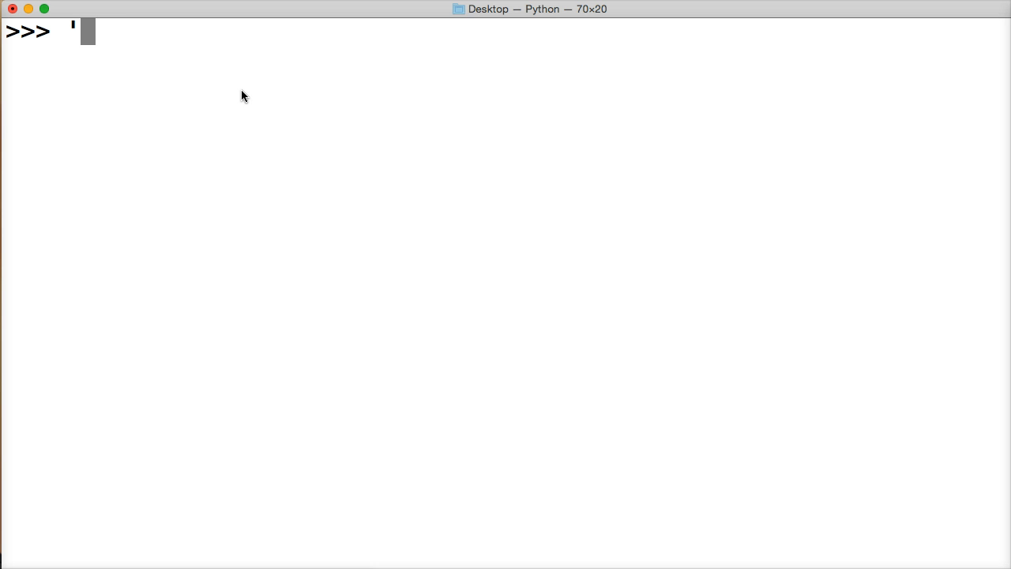
pyautogui.write('This')
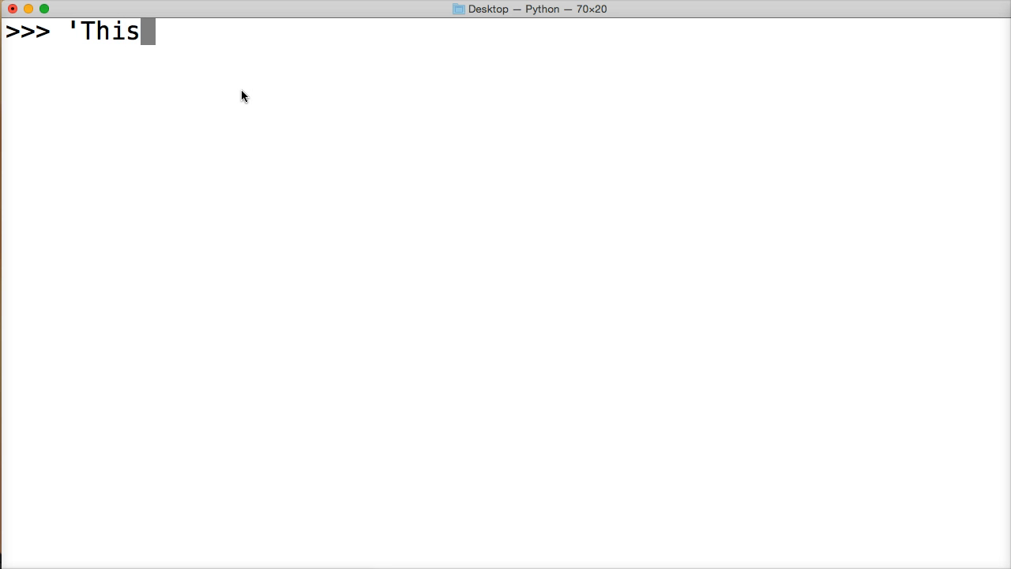
pyautogui.write('is a string')
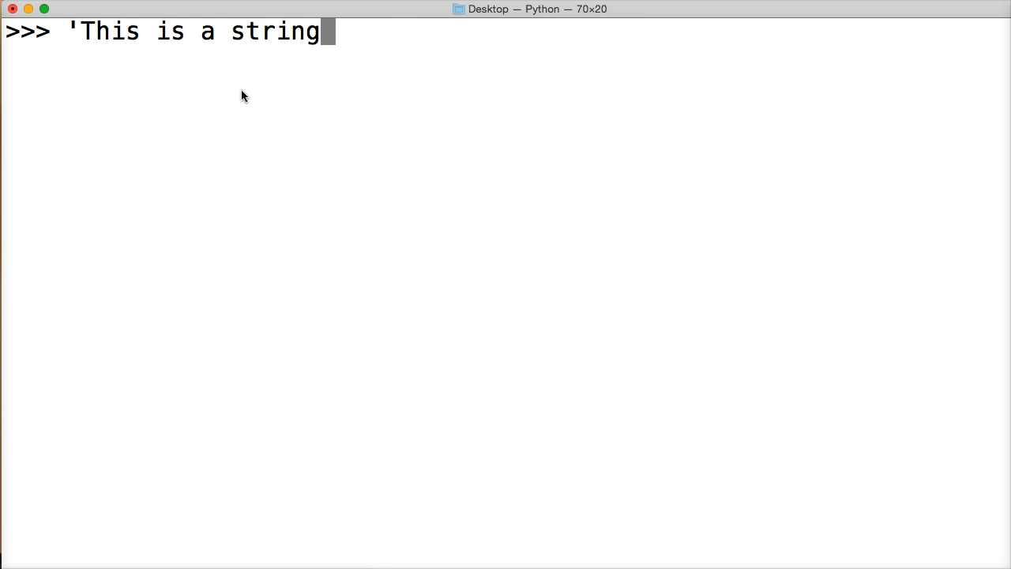
pyautogui.write("'.isl")
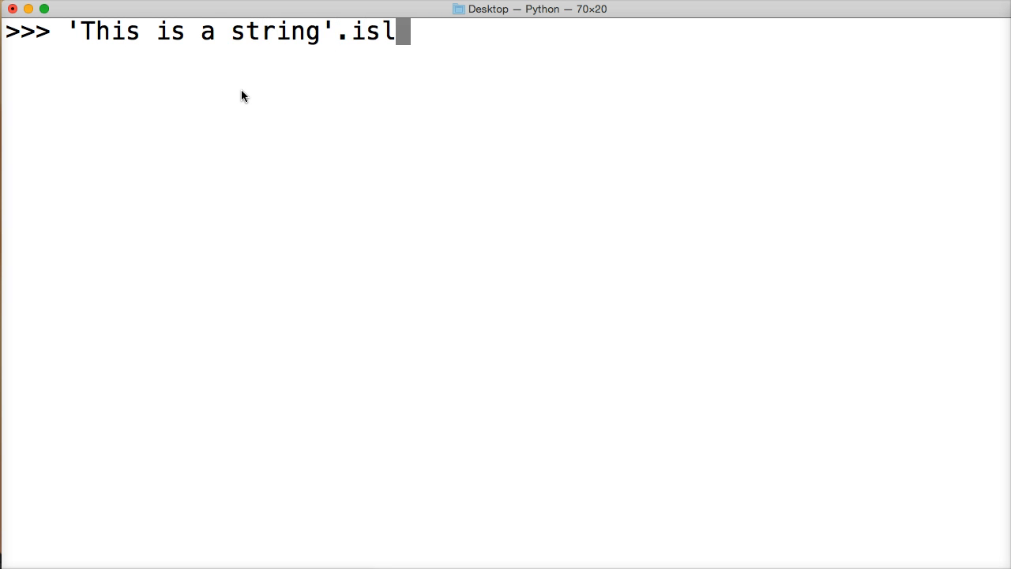
pyautogui.write('ower()')
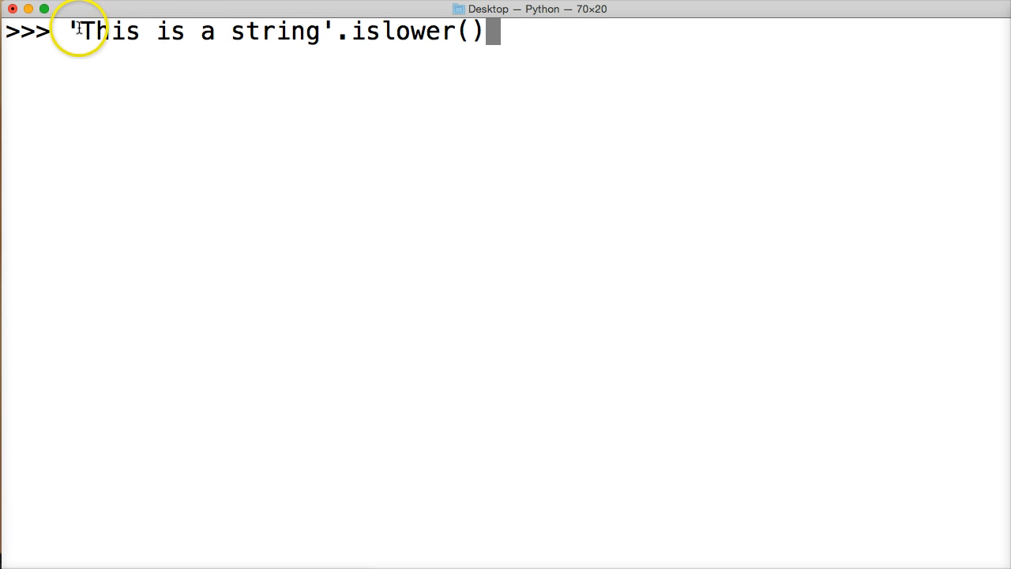
pyautogui.moveTo(83, 31); pyautogui.dragTo(320, 31)
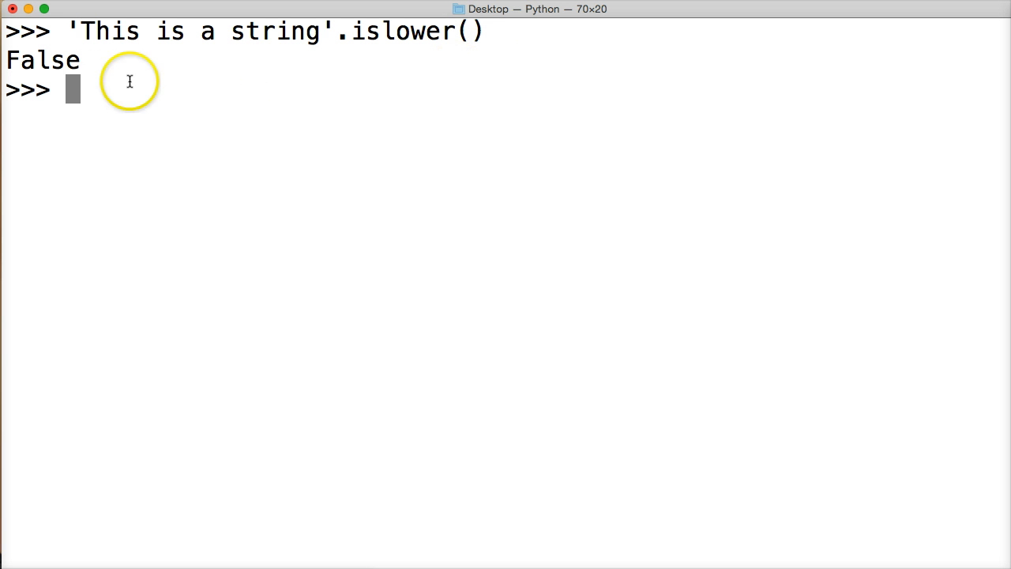
pyautogui.moveTo(109, 101)
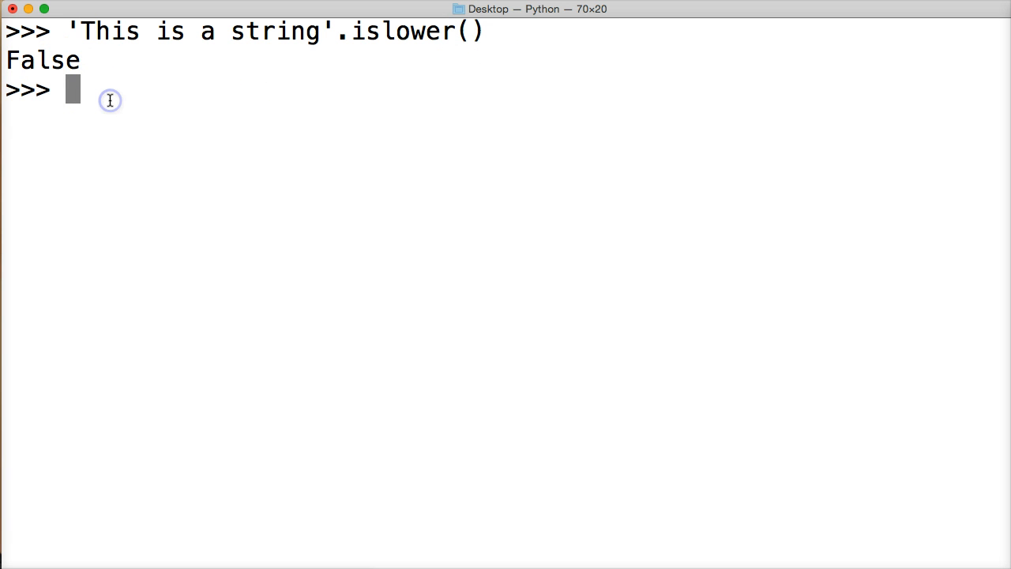
# - Evaluate the all-lowercase 'this is a string'.islower(), which returns True
pyautogui.write("'this")
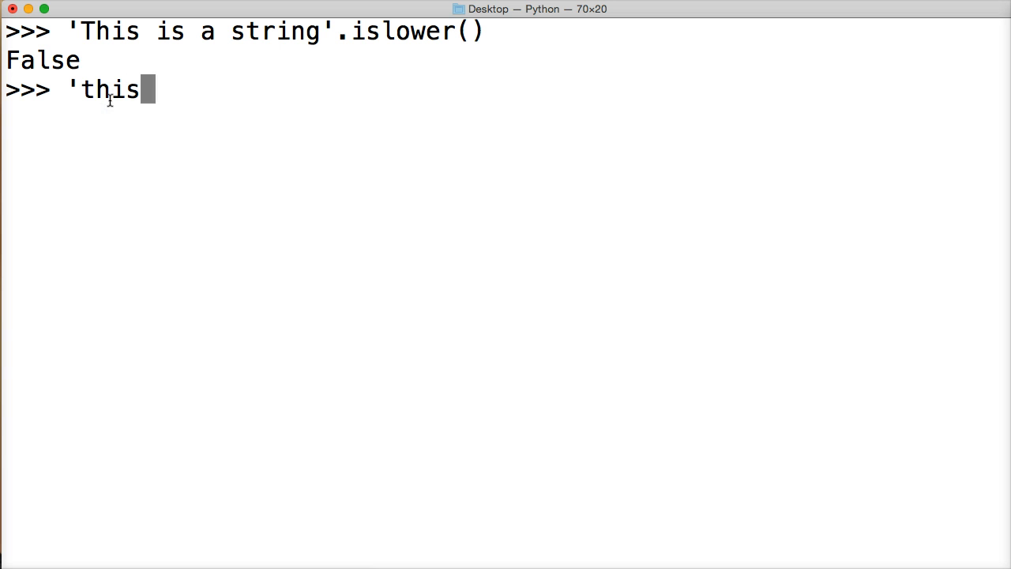
pyautogui.write('is a string')
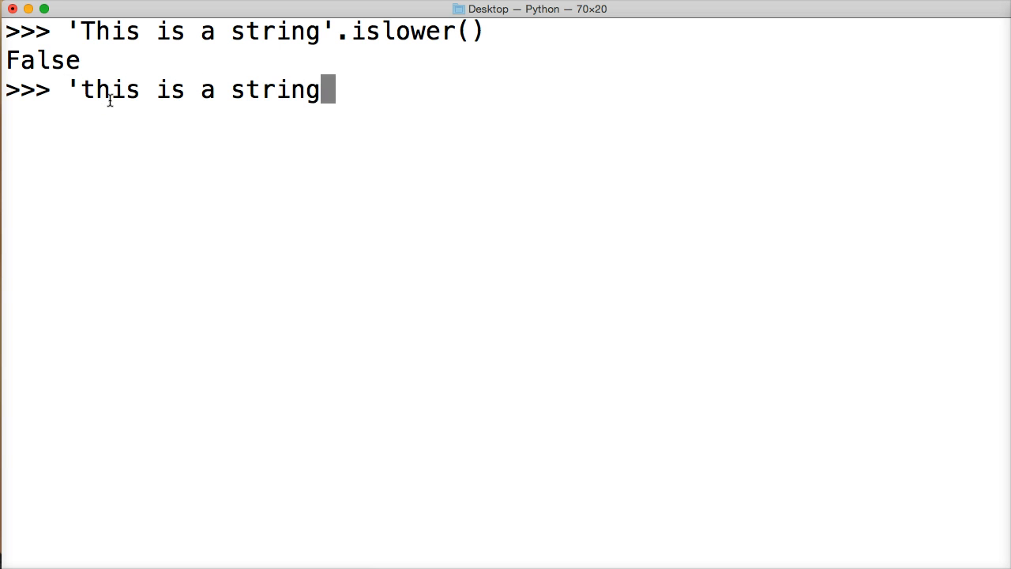
pyautogui.write("'.islower(")
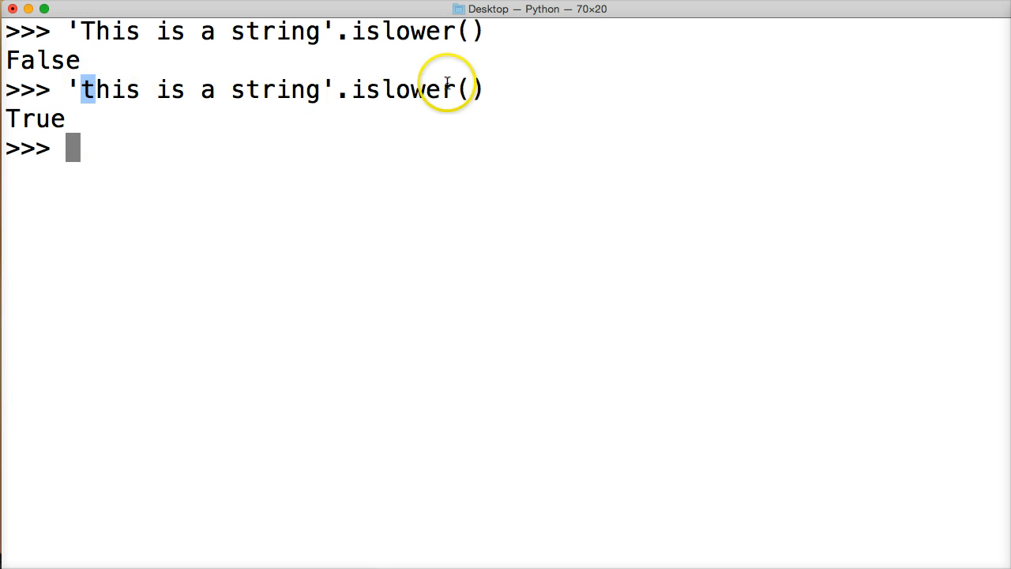
pyautogui.moveTo(357, 89)
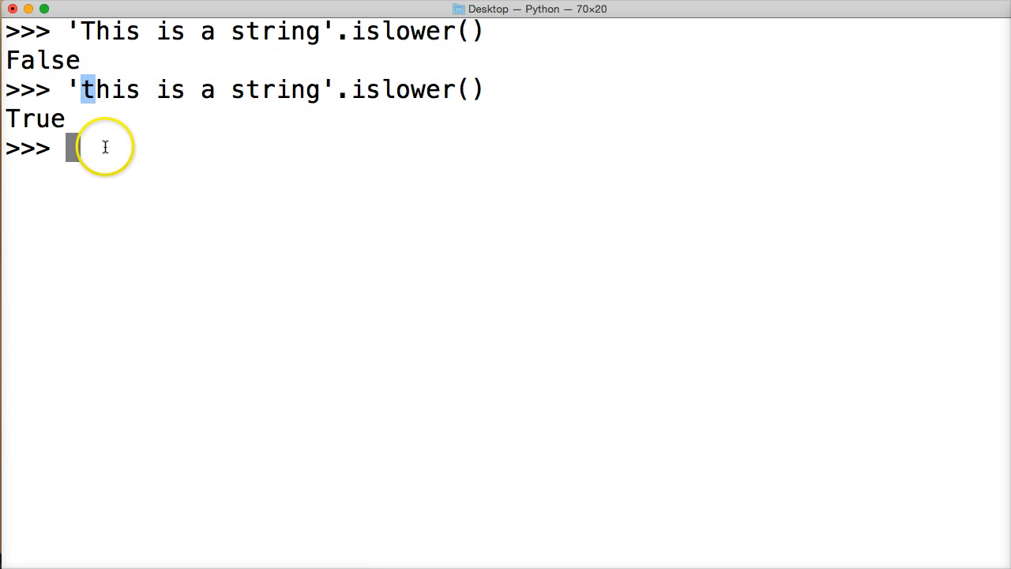
# - Assign the string 'this is A string' to variable a
pyautogui.write('a =')
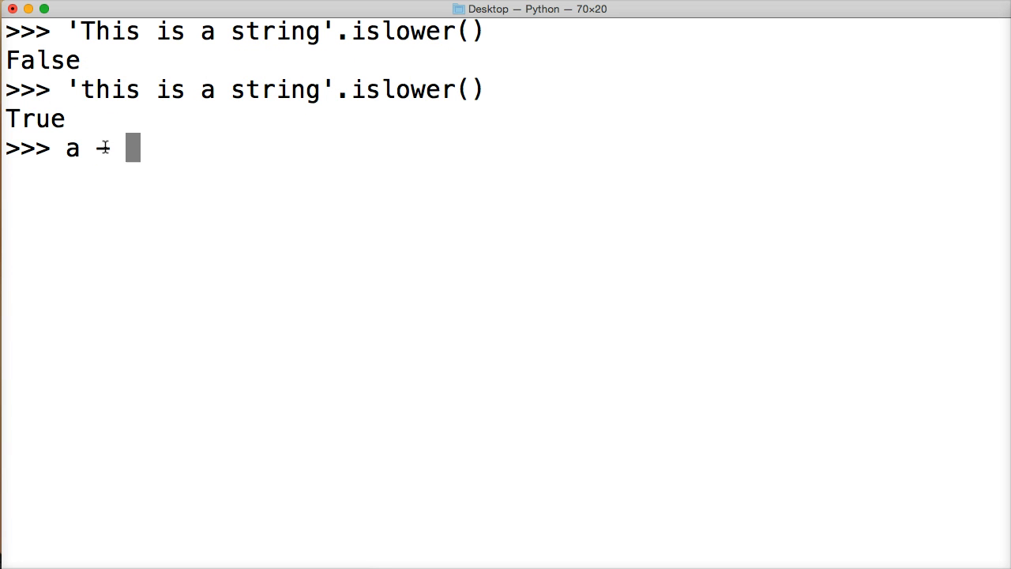
pyautogui.write("'")
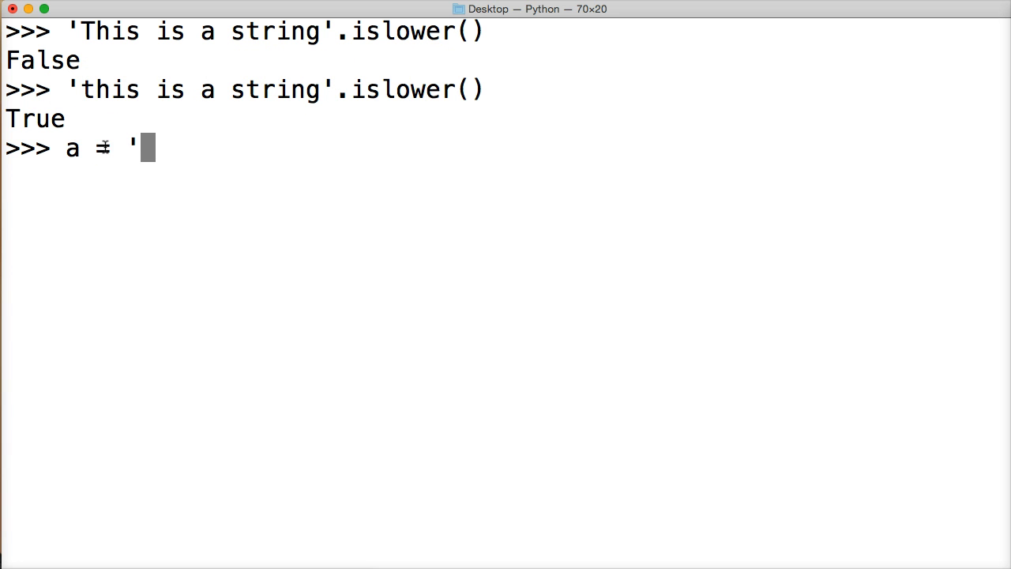
pyautogui.write('this is a')
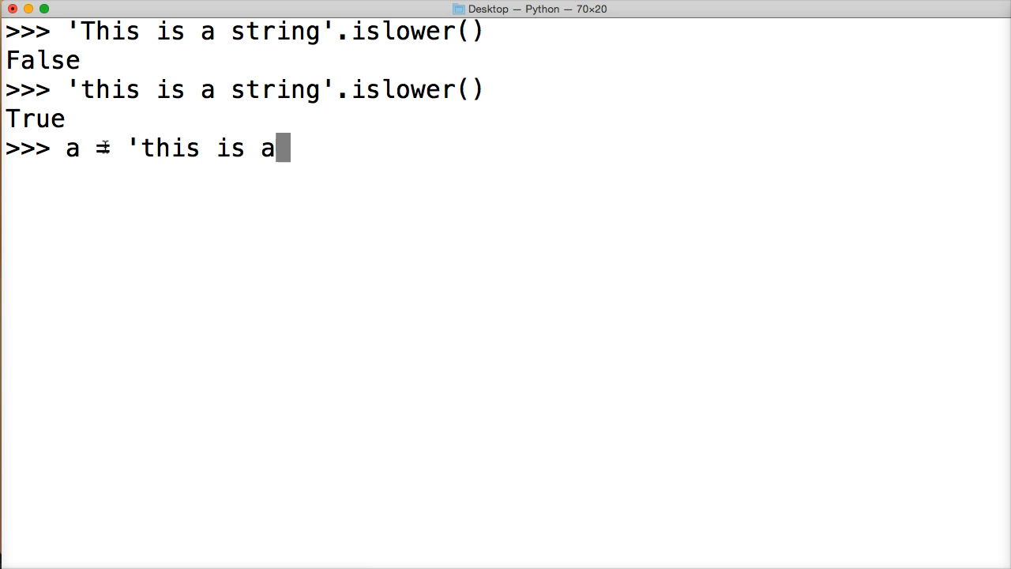
pyautogui.write('A string')
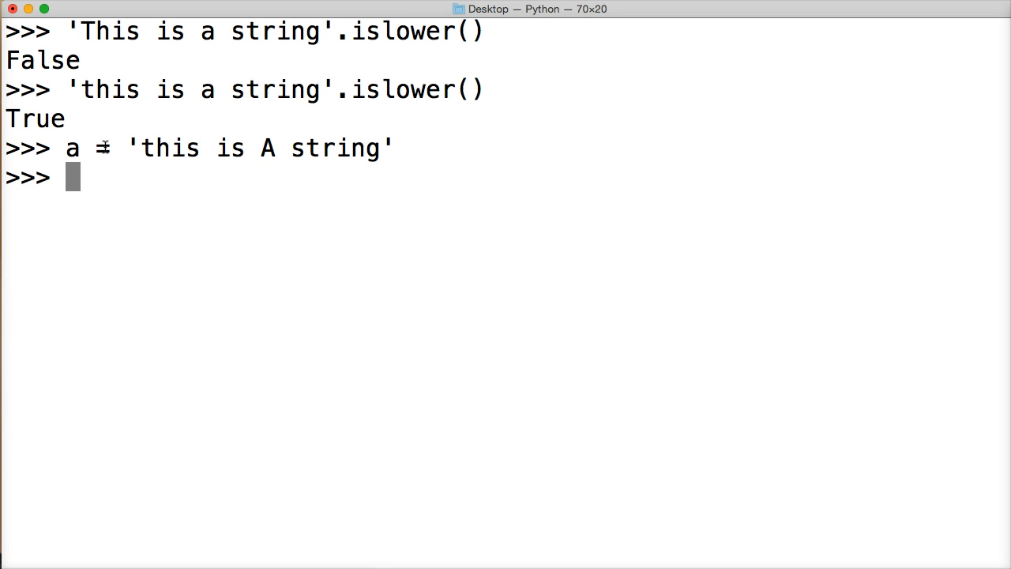
# - Run a.islower() and highlight the capital A and the False result
pyautogui.write('a.islower(')
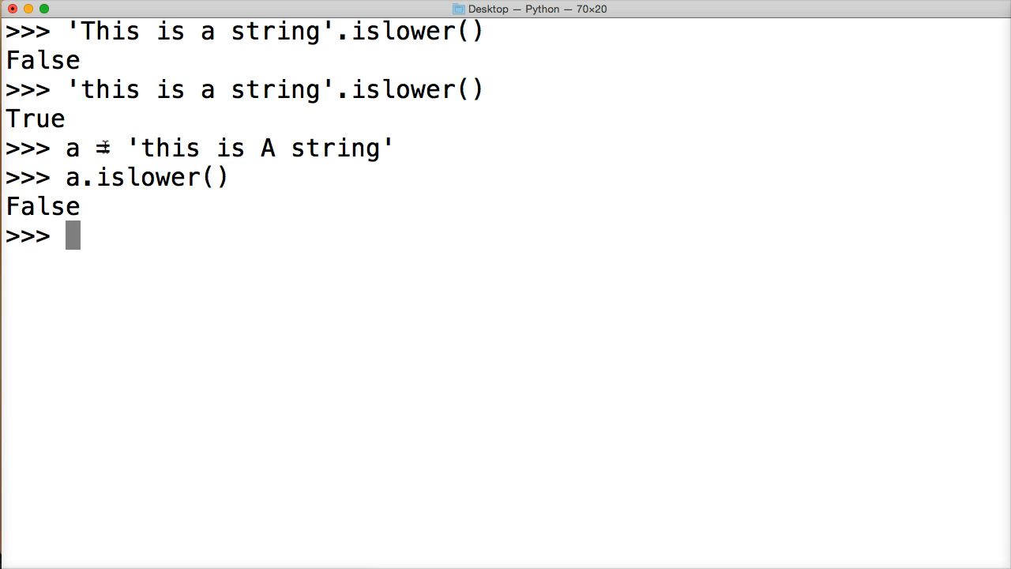
pyautogui.doubleClick(267, 148)
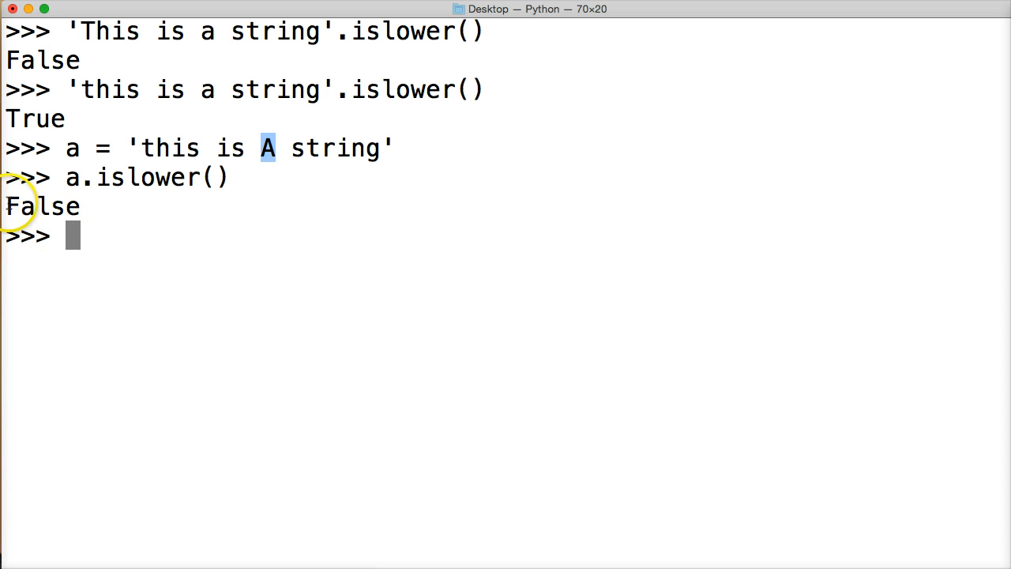
pyautogui.doubleClick(42, 206)
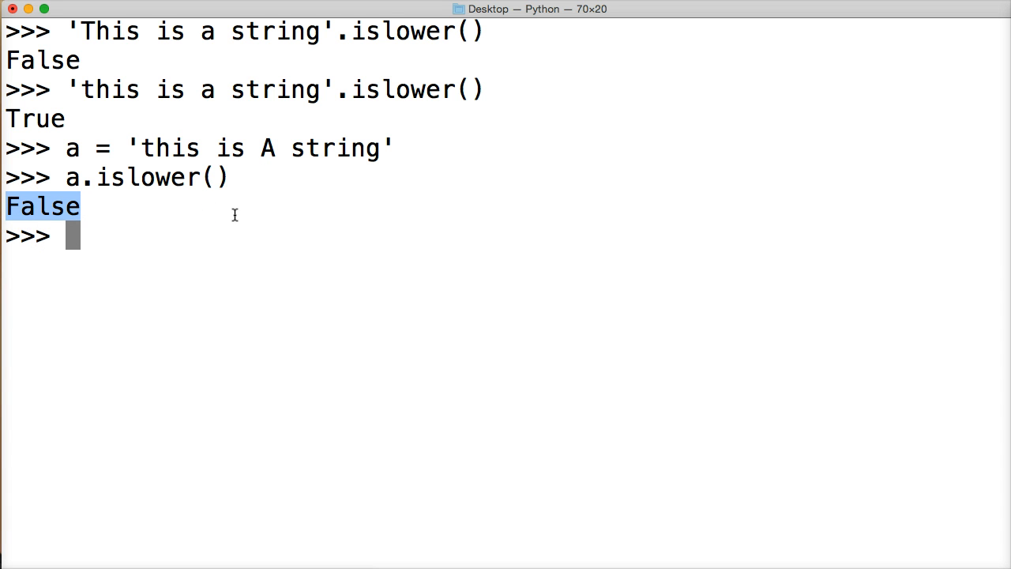